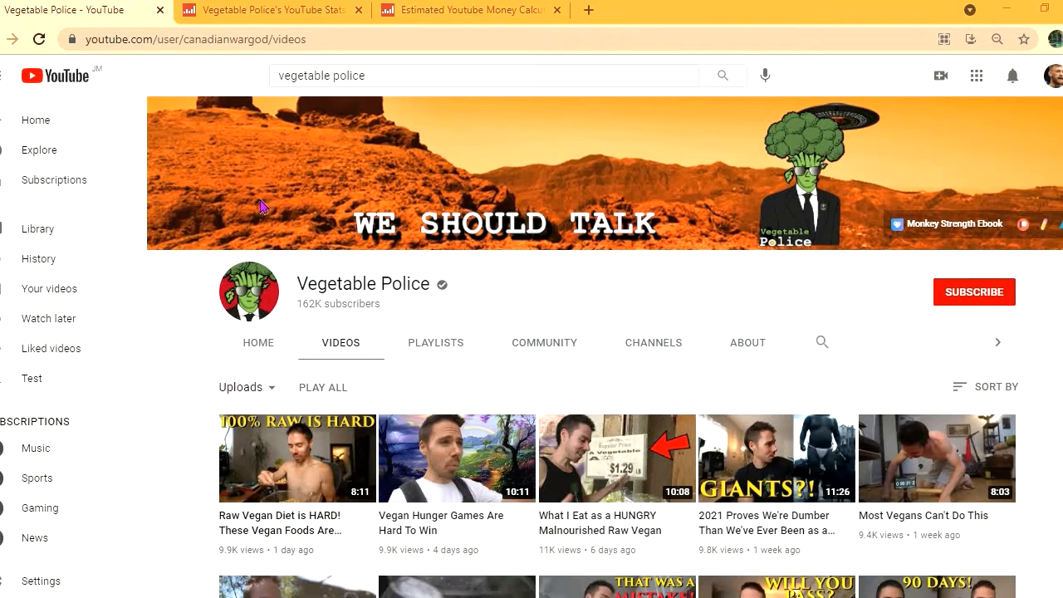
- Show the Vegetable Police channel statistics: 1,547 uploads, 162K subscribers, 34.7M views
click(266, 13)
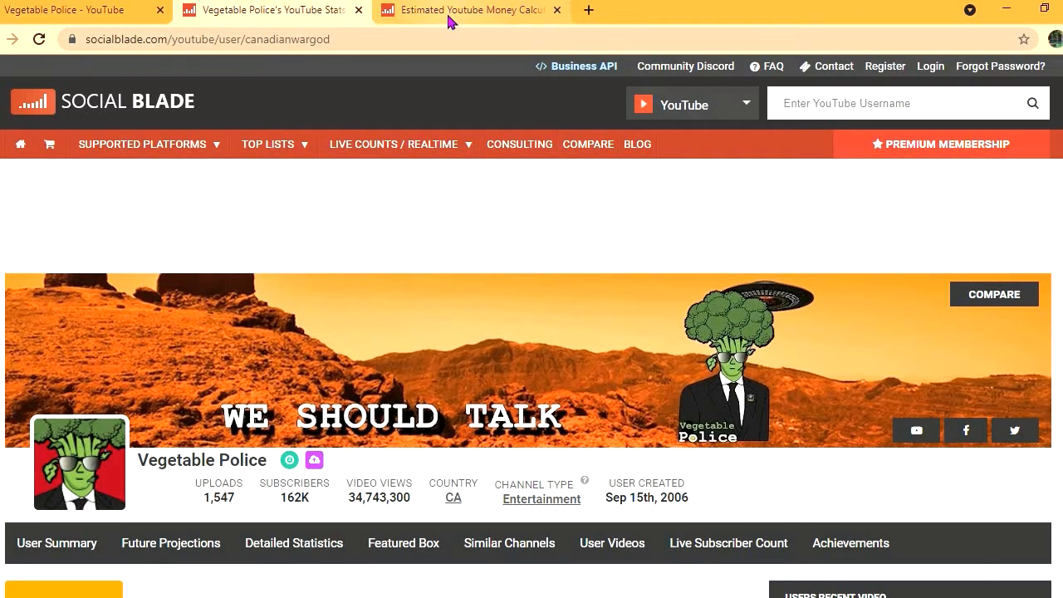
- Estimate earnings for canadianwargod at 8,500 daily views and $8 CPM: $68 daily, $2,040 monthly
click(469, 10)
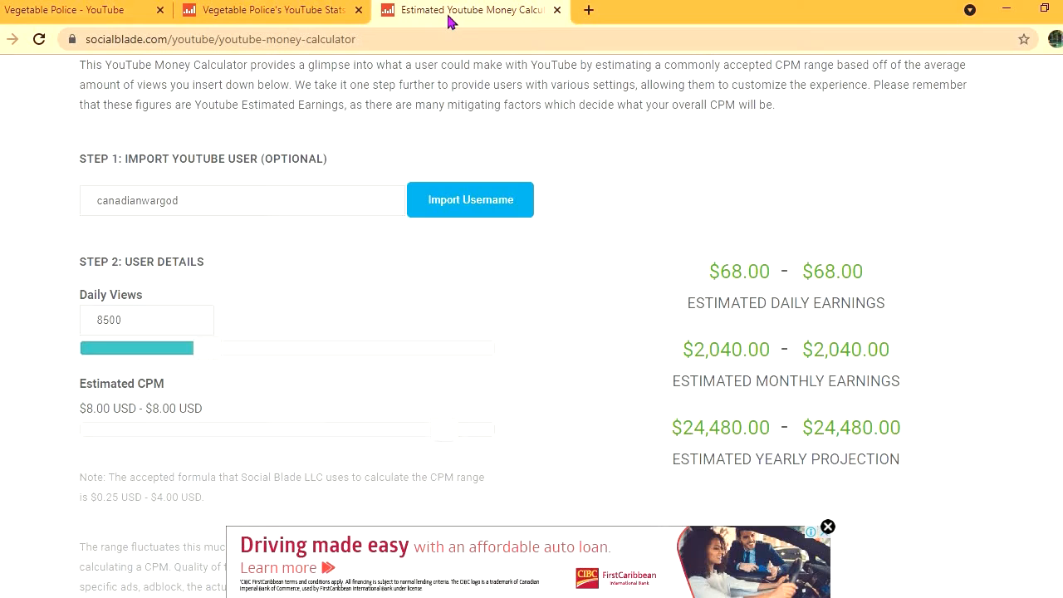
mouse_move(520, 113)
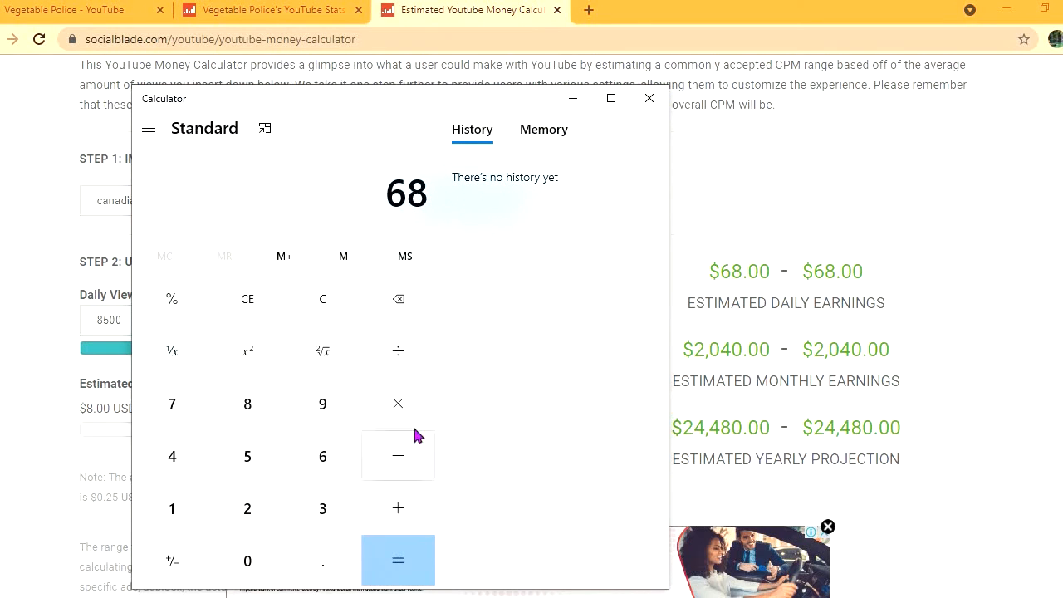
- Compute 68 × 0.55 = 37.4 daily after YouTube's cut, then × 30 = 1,122 monthly
click(399, 403)
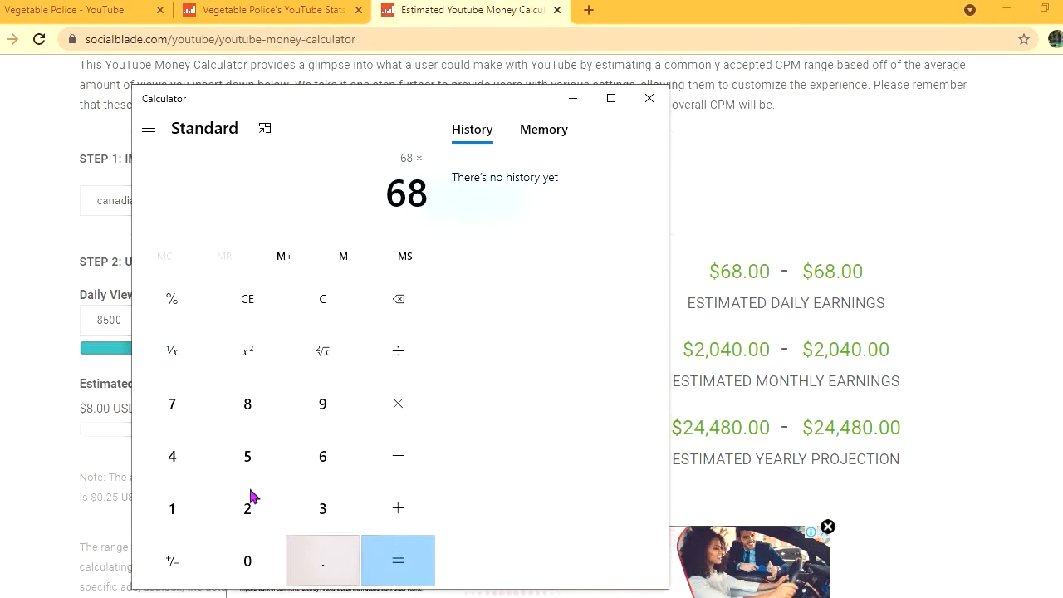
click(399, 560)
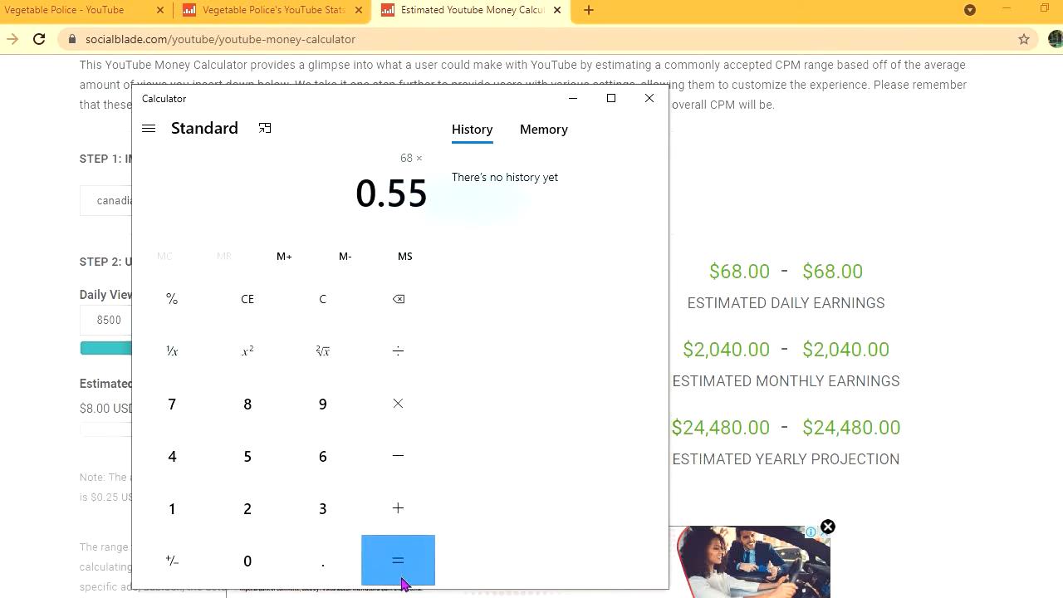
click(398, 561)
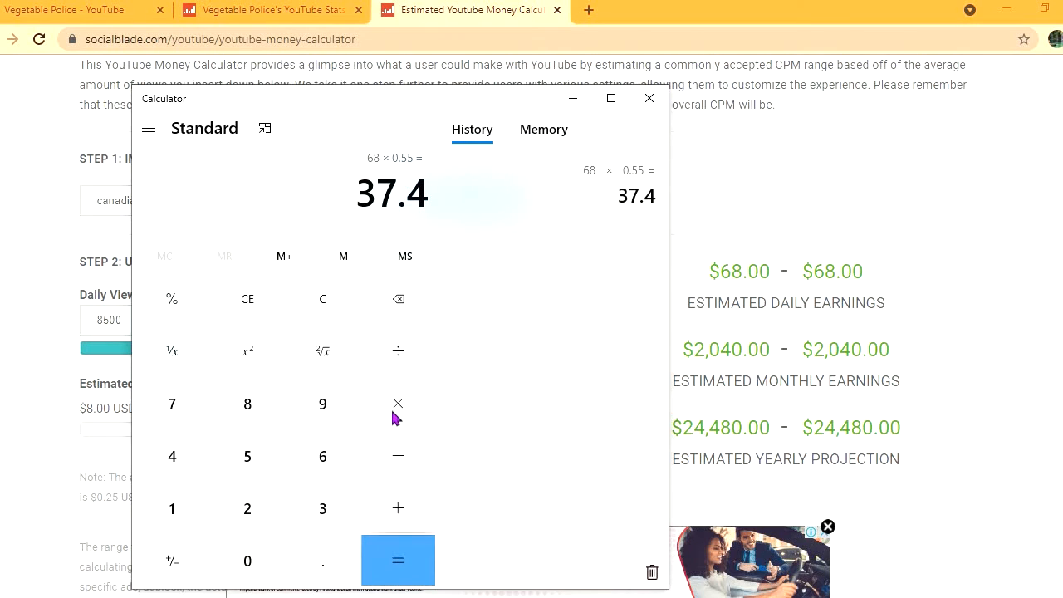
click(399, 403)
text(30)
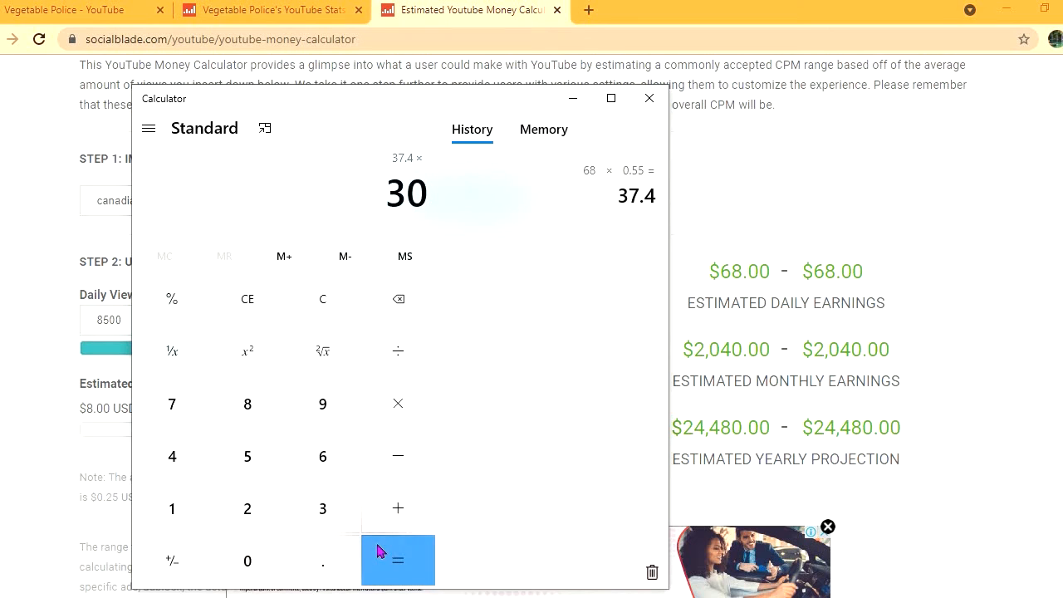
click(398, 558)
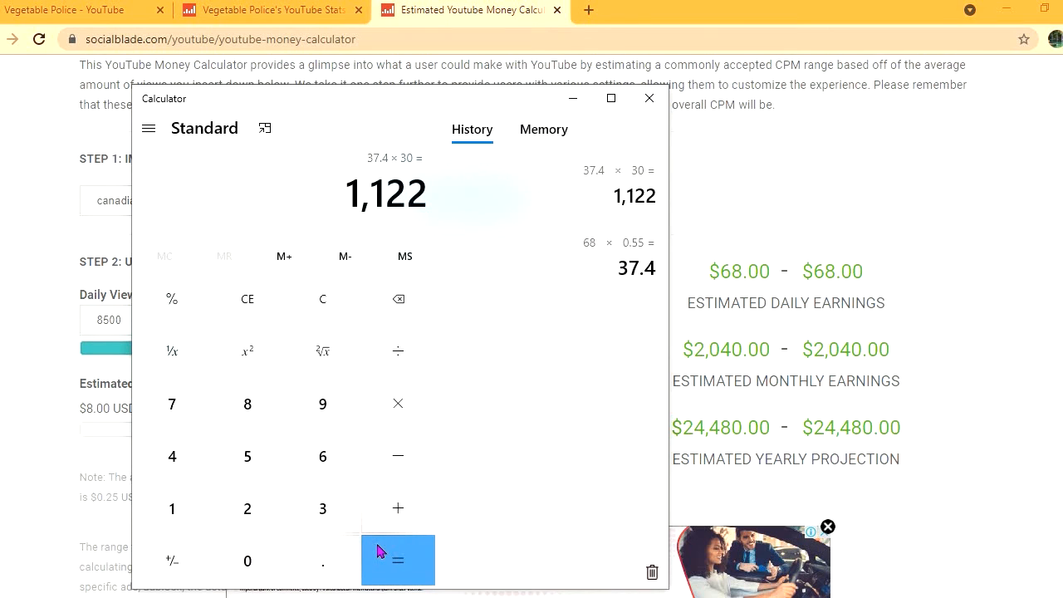
mouse_move(395, 411)
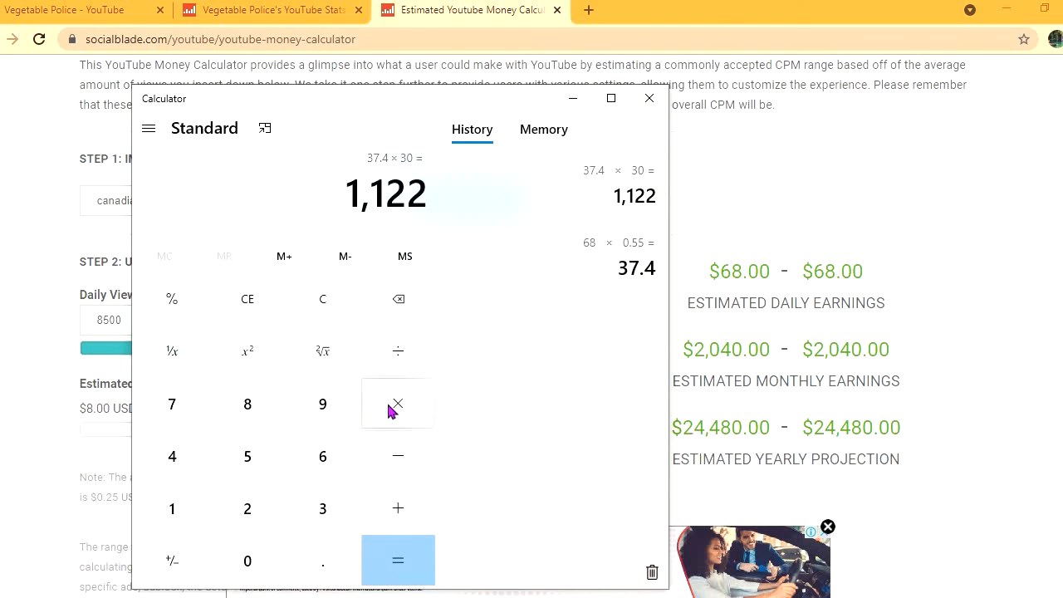